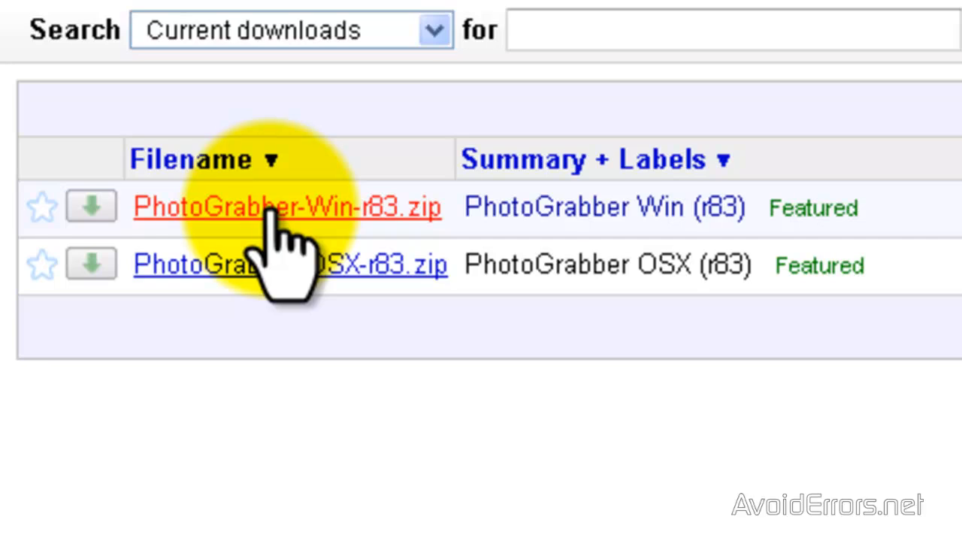
mouse_move(376, 263)
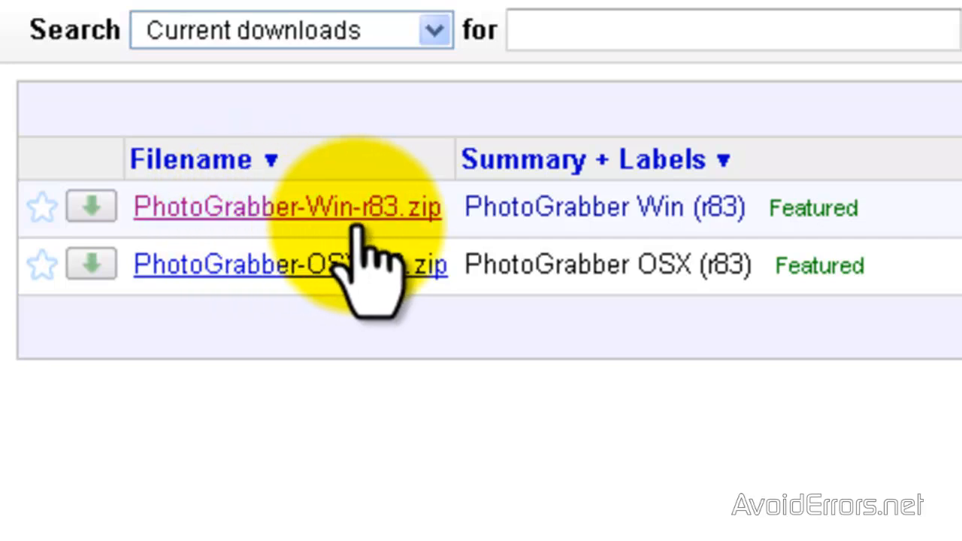
Start downloading PhotoGrabber-Win-r83.zip from its Google Code download page.
click(288, 208)
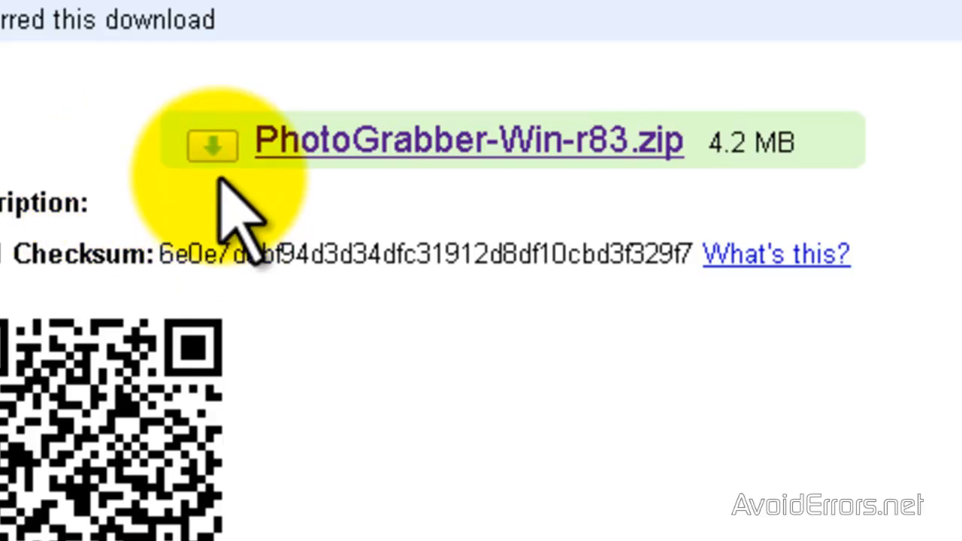
mouse_move(394, 158)
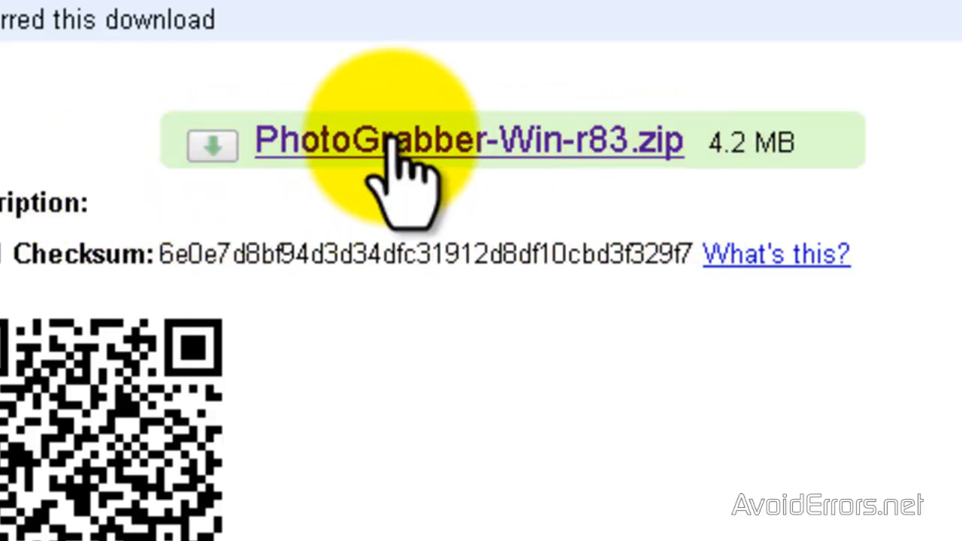
click(468, 142)
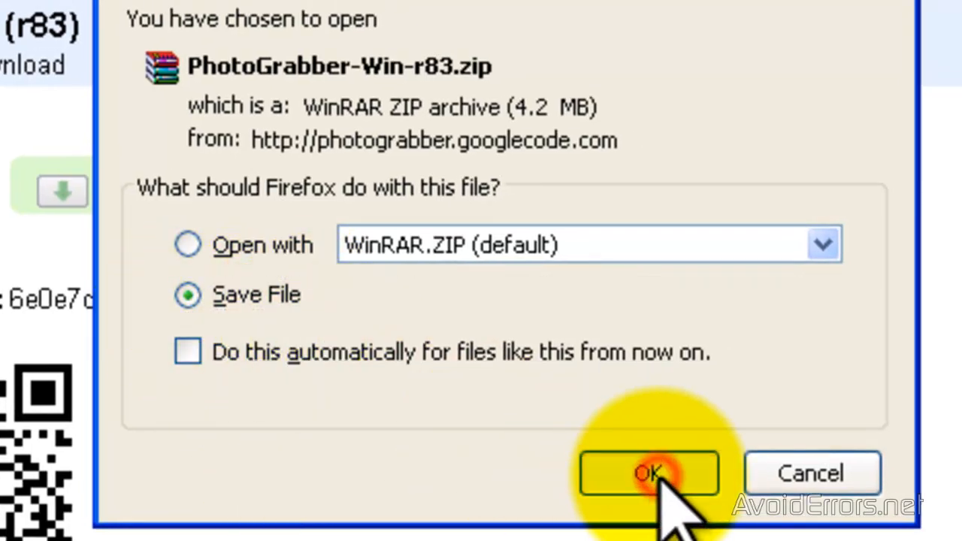
Save the zip and show it in its containing Downloads folder.
click(650, 472)
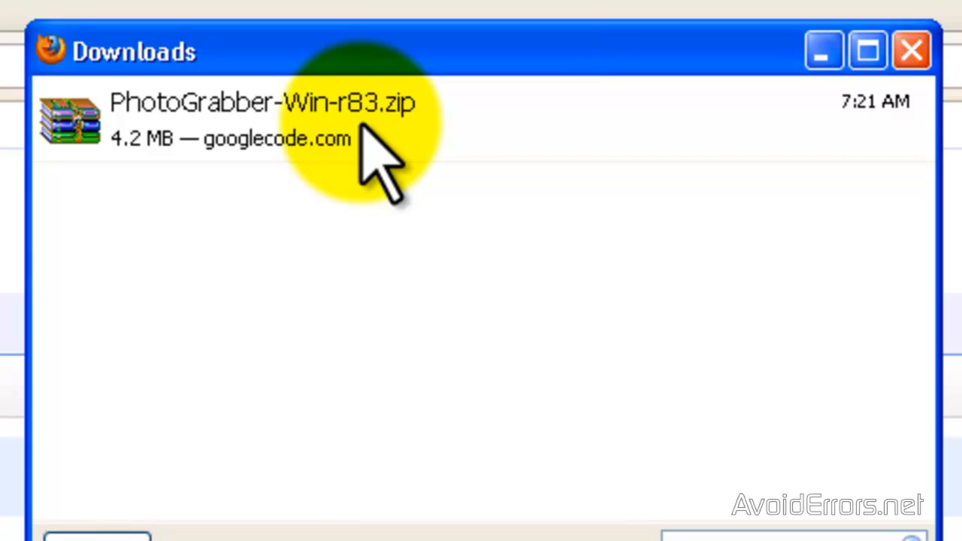
right_click(263, 120)
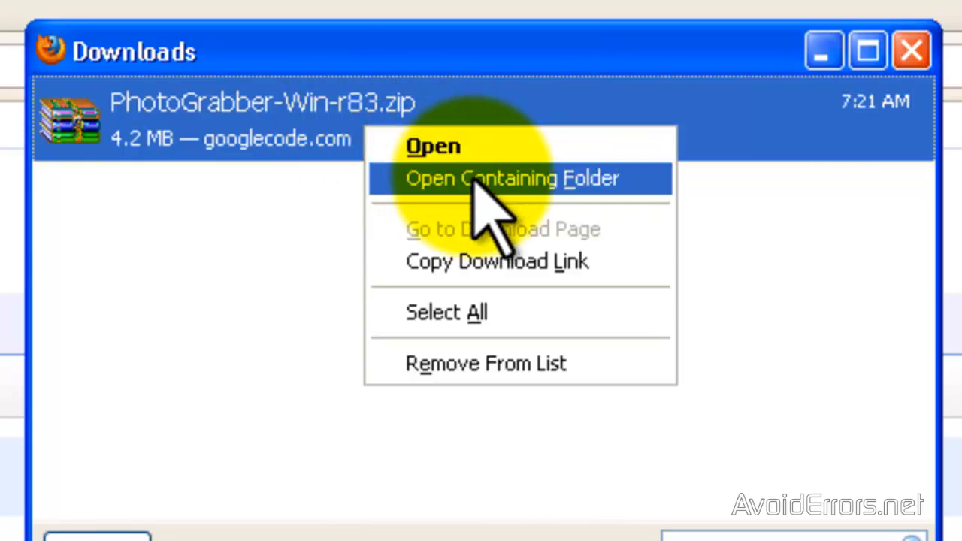
click(508, 177)
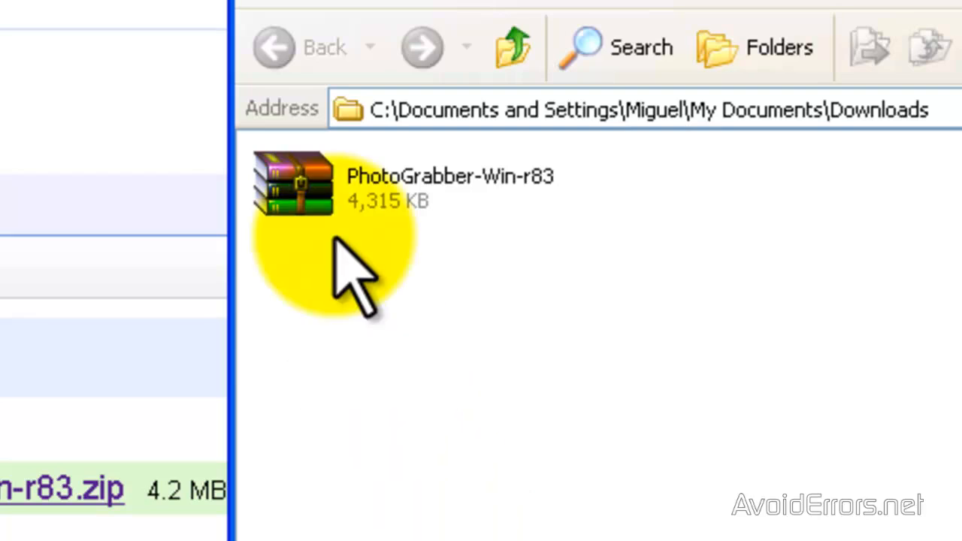
Extract the zip into Downloads and launch the pg application to PhotoGrabber's Login window.
right_click(294, 184)
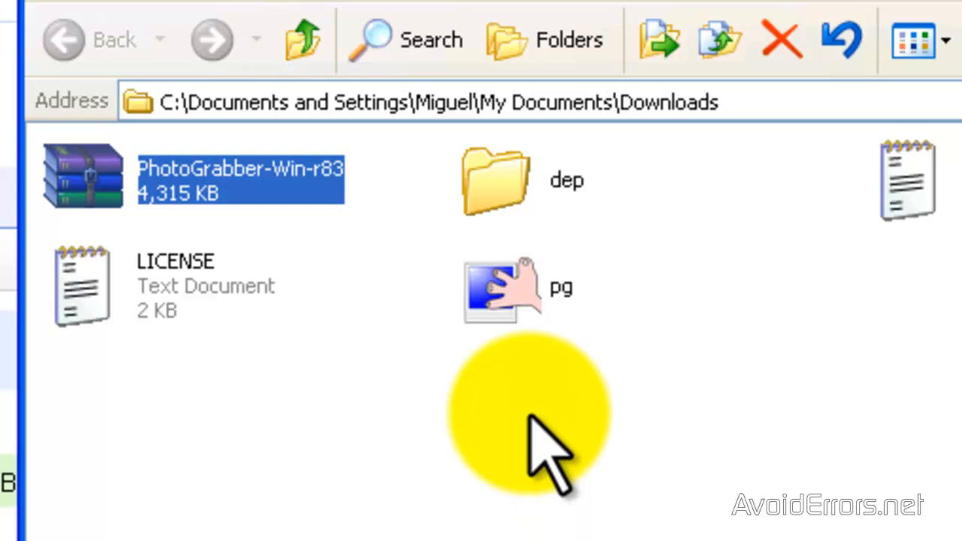
click(496, 289)
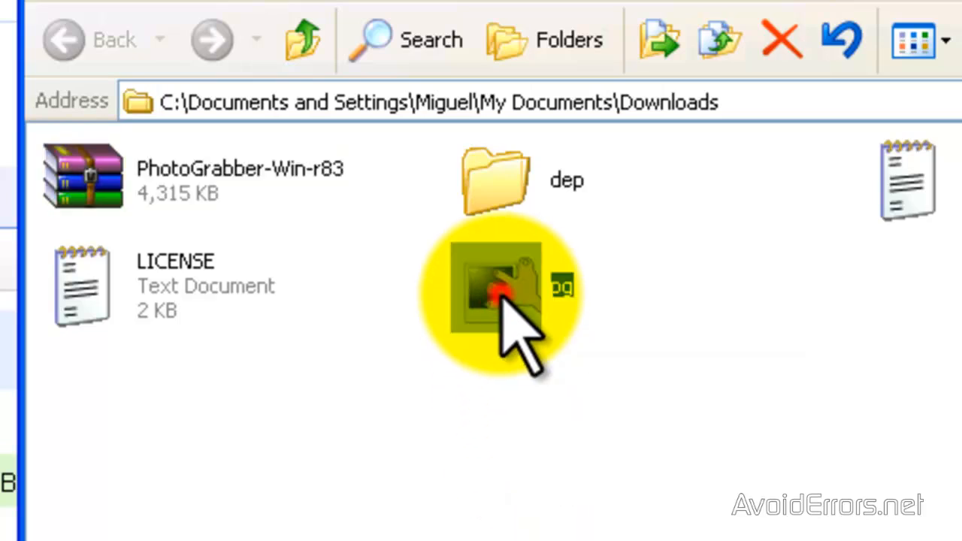
click(496, 289)
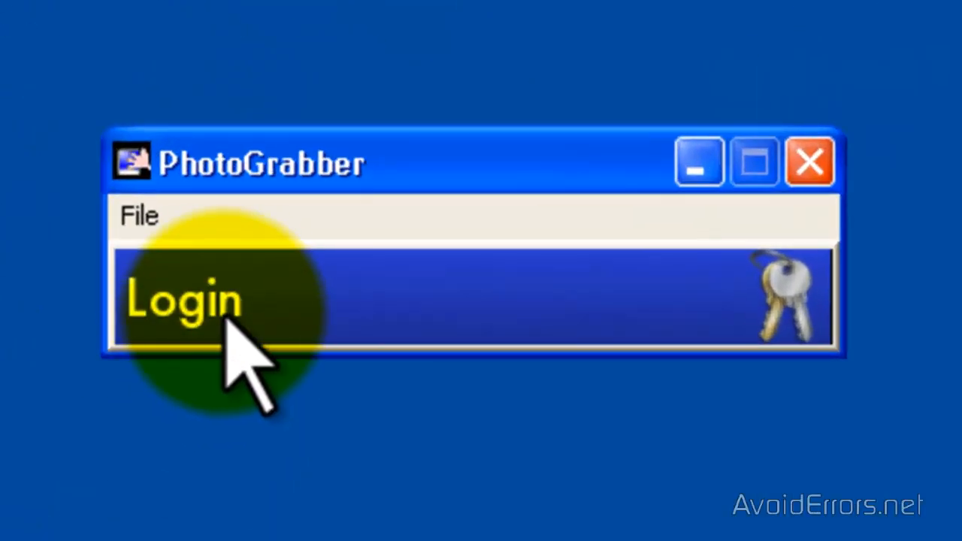
Log in to Facebook from PhotoGrabber with the account password to get an access code.
click(184, 301)
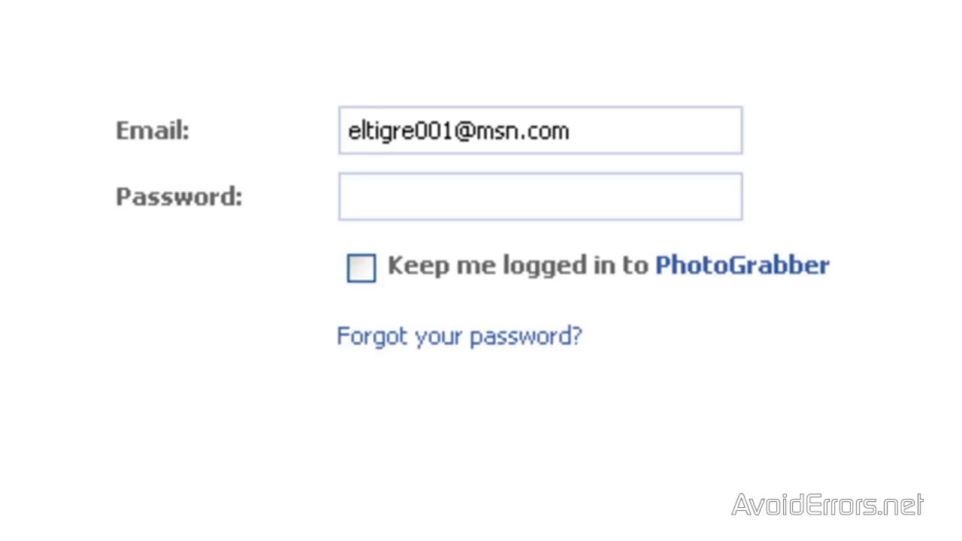
text(password)
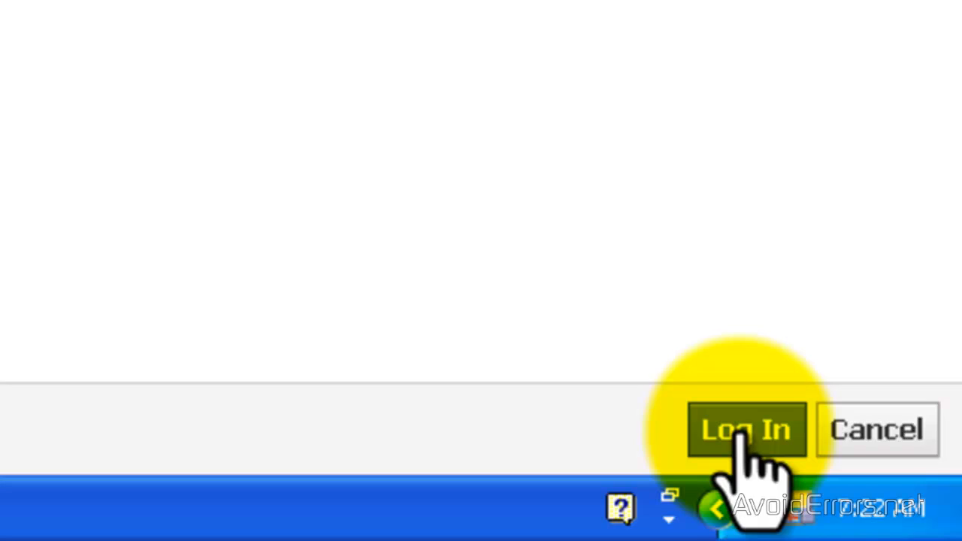
click(745, 430)
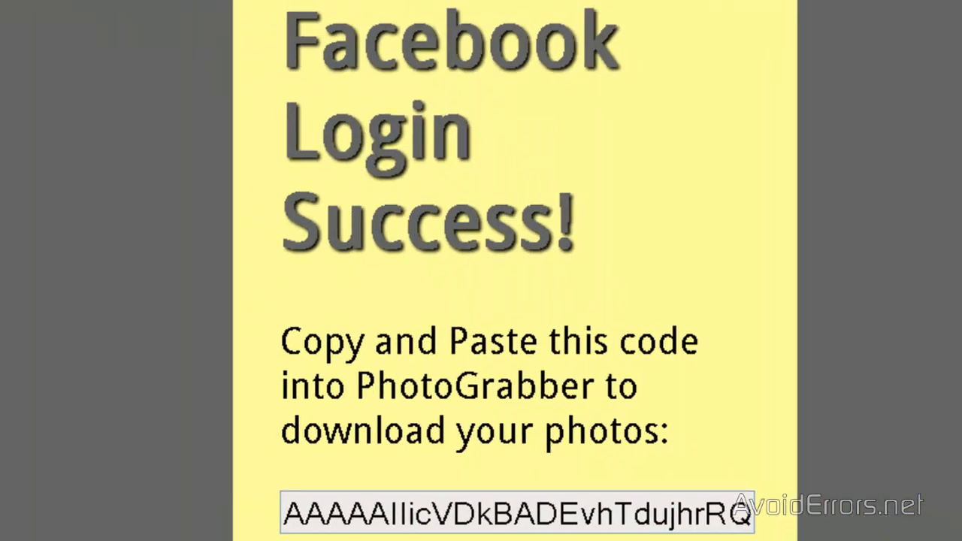
Copy the login code from the success page and paste it into PhotoGrabber as the token.
click(324, 514)
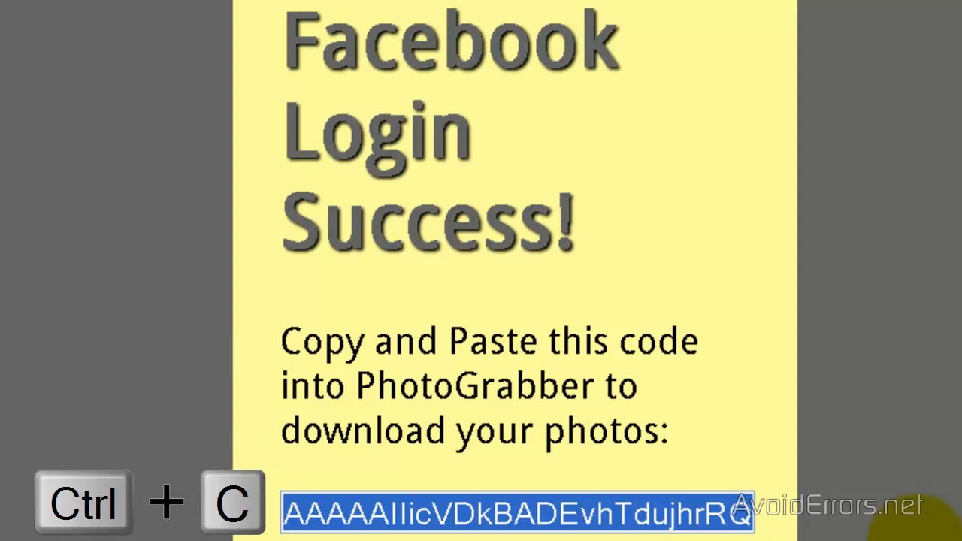
key(ctrl+c)
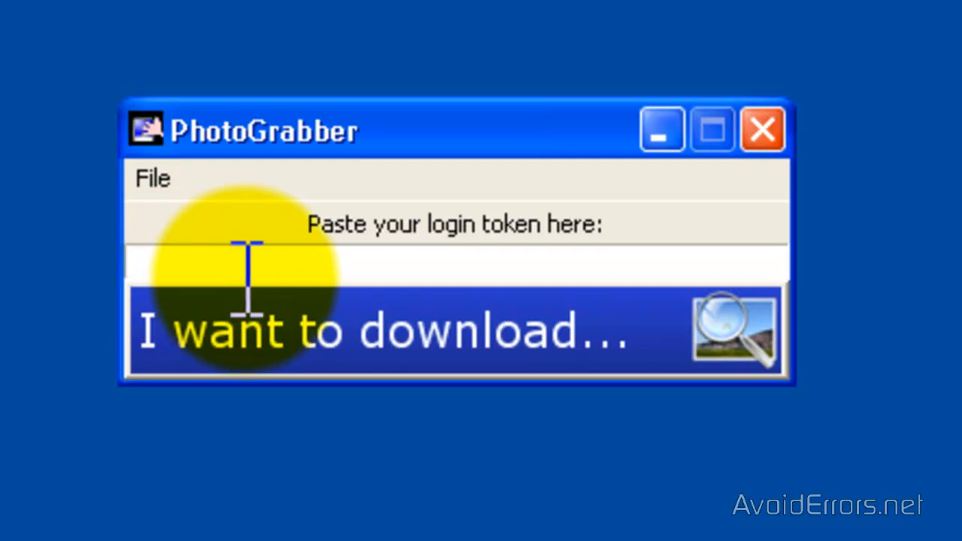
key(ctrl+v)
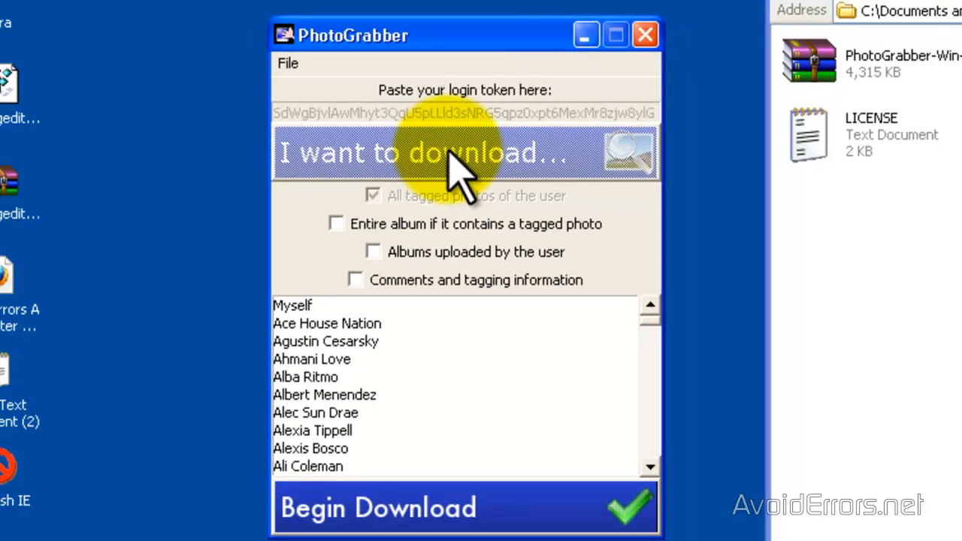
mouse_move(519, 309)
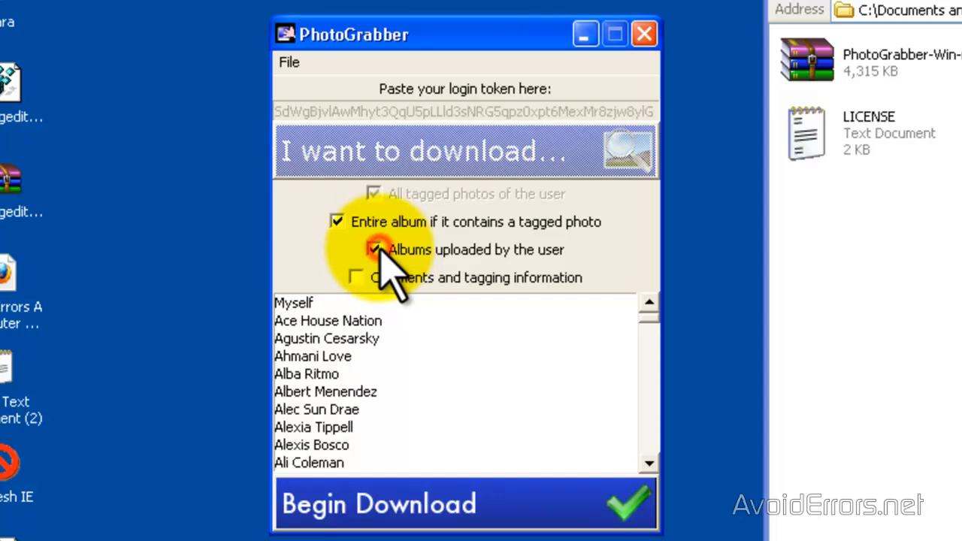
Tick Albums uploaded by the user and highlight a friend in the people list.
click(355, 277)
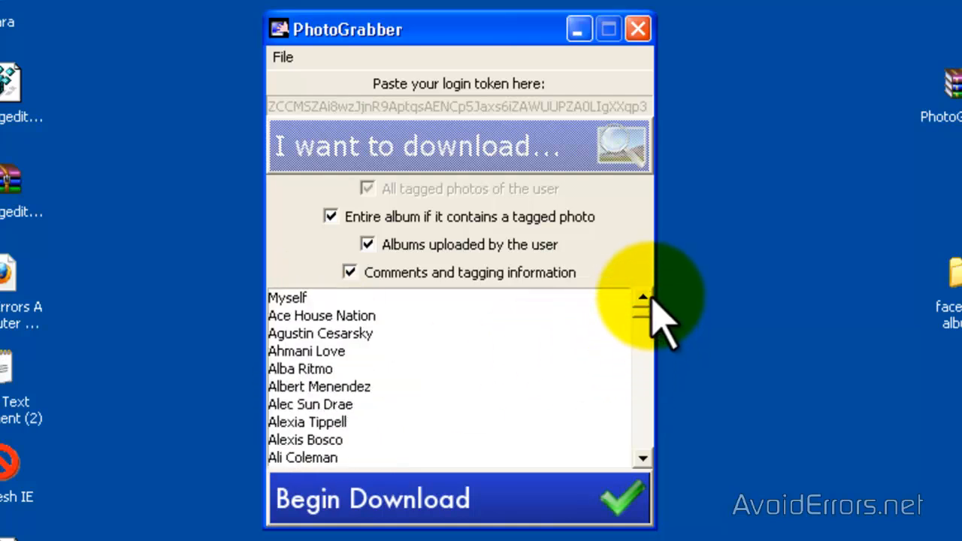
mouse_move(481, 451)
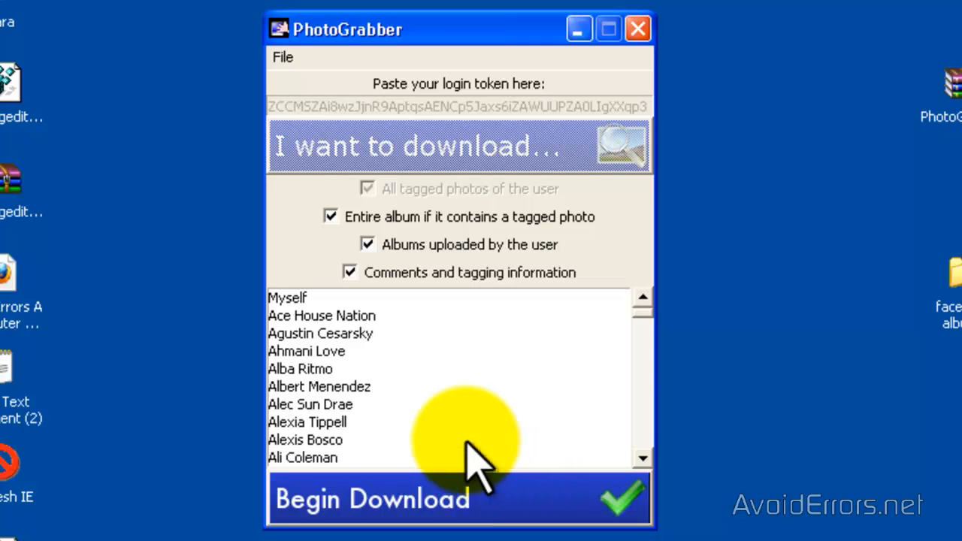
click(322, 316)
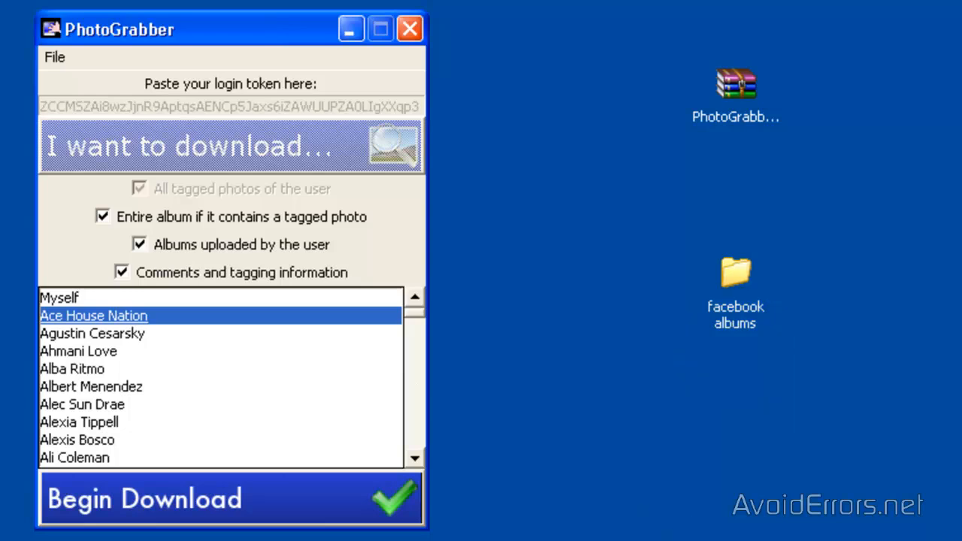
mouse_move(188, 512)
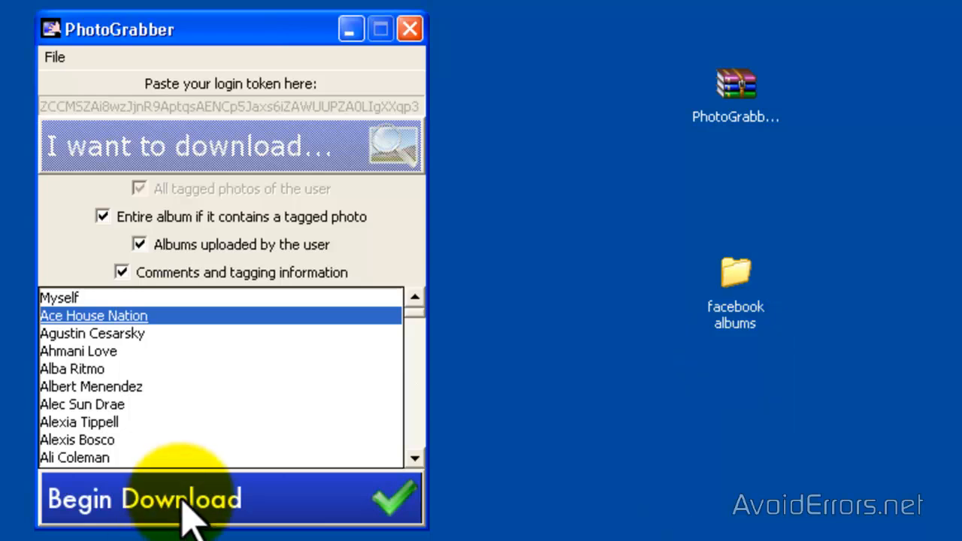
Begin the download into Desktop > facebook albums, fetching all 99 items.
click(143, 499)
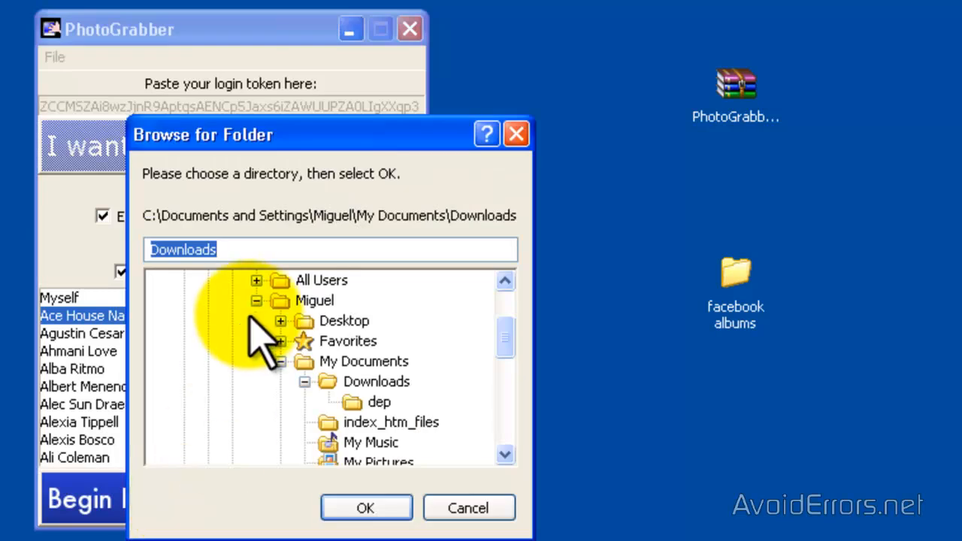
click(315, 301)
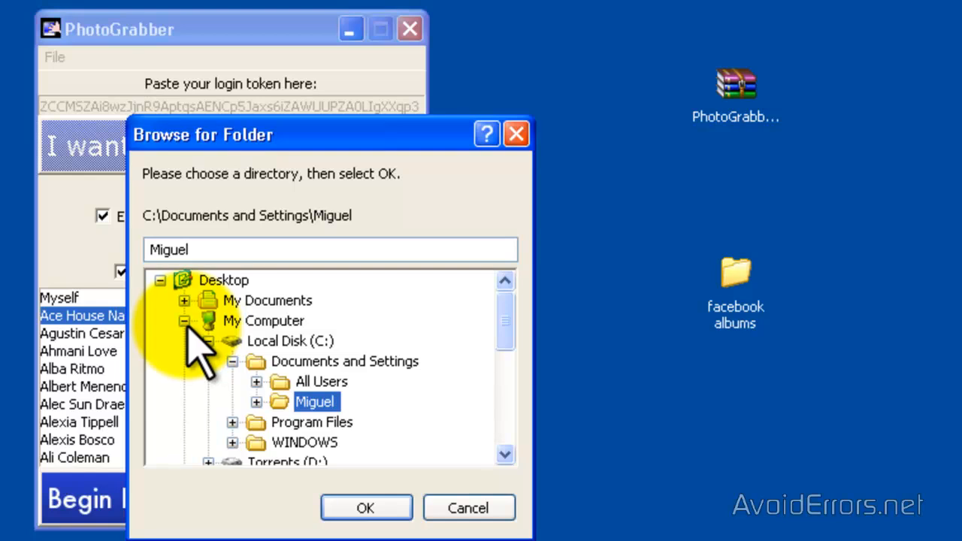
click(275, 361)
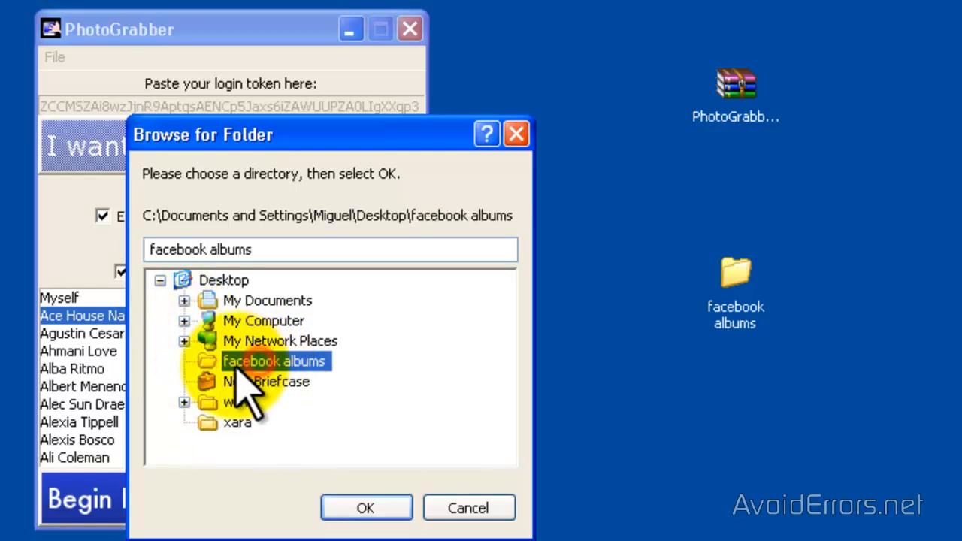
mouse_move(367, 508)
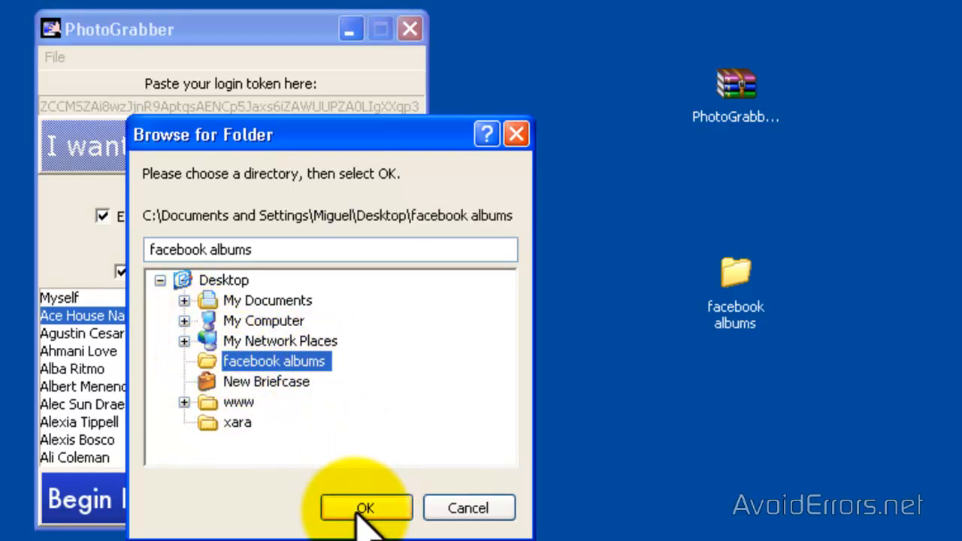
click(367, 508)
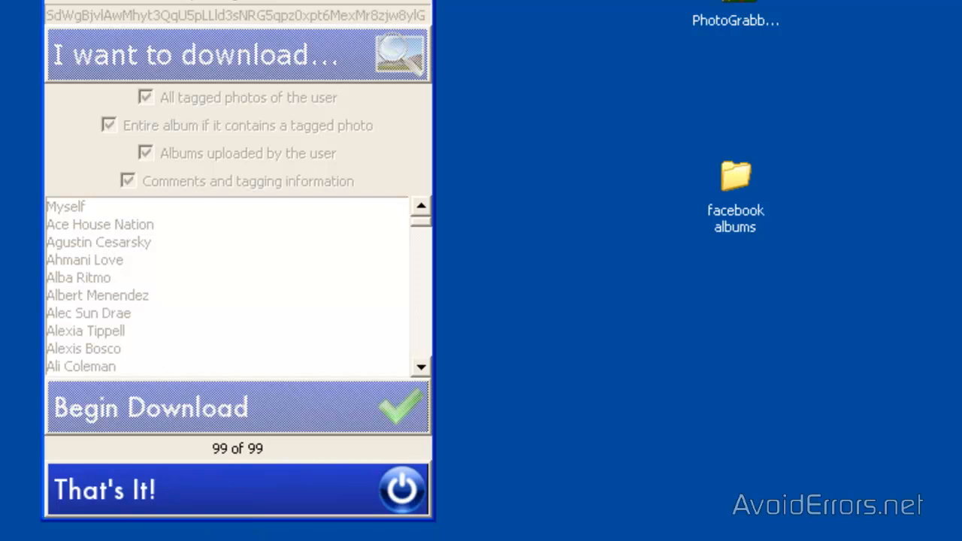
View the Deejay_Jpflow-Mobile_Uploads album's downloaded photos as thumbnails.
double_click(736, 180)
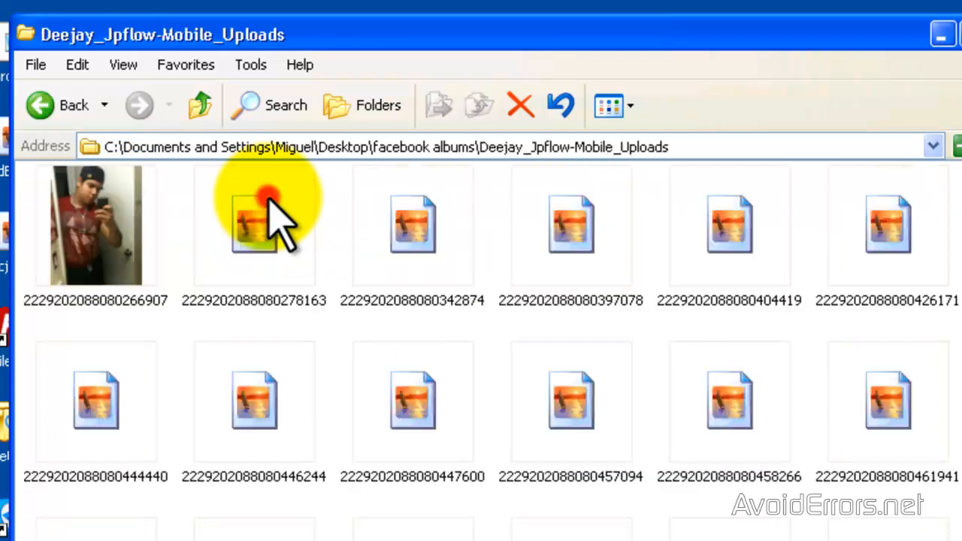
scroll(down, 3)
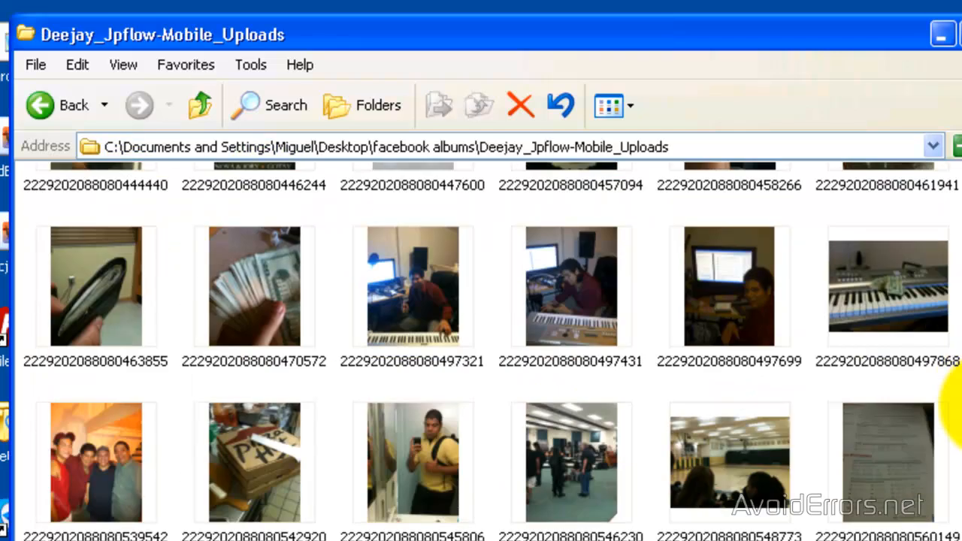
scroll(up, 3)
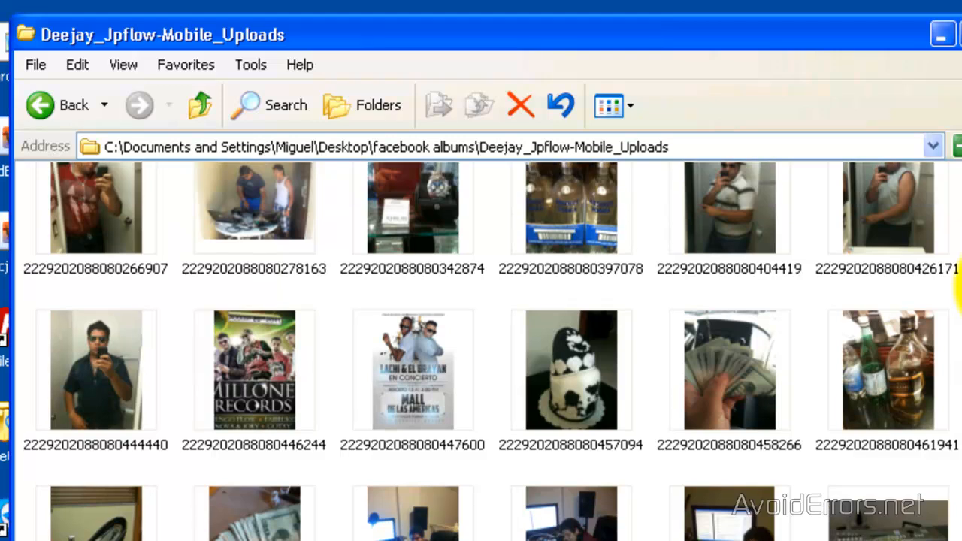